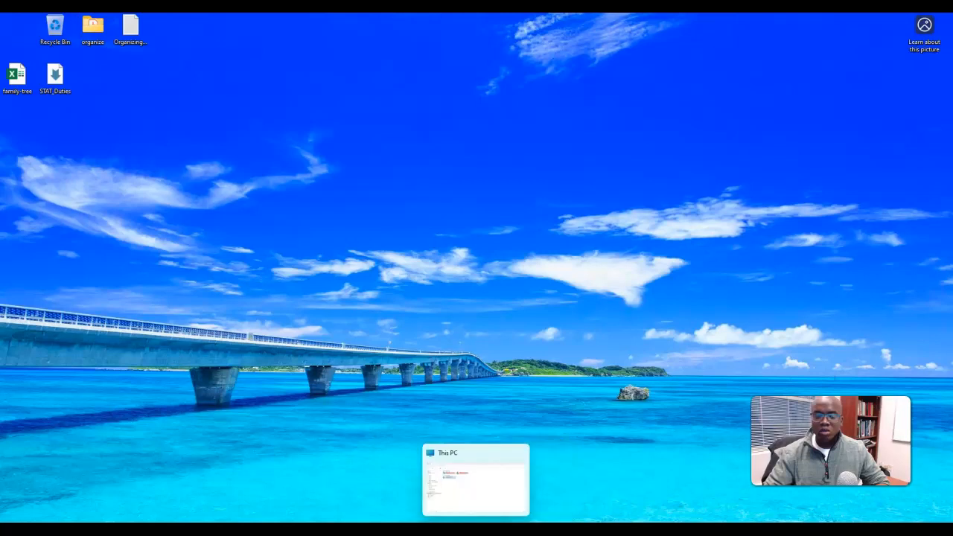
- Launch Google Chrome from the Start menu, pick a profile, and enter 'google' in the address bar
left_click(476, 528)
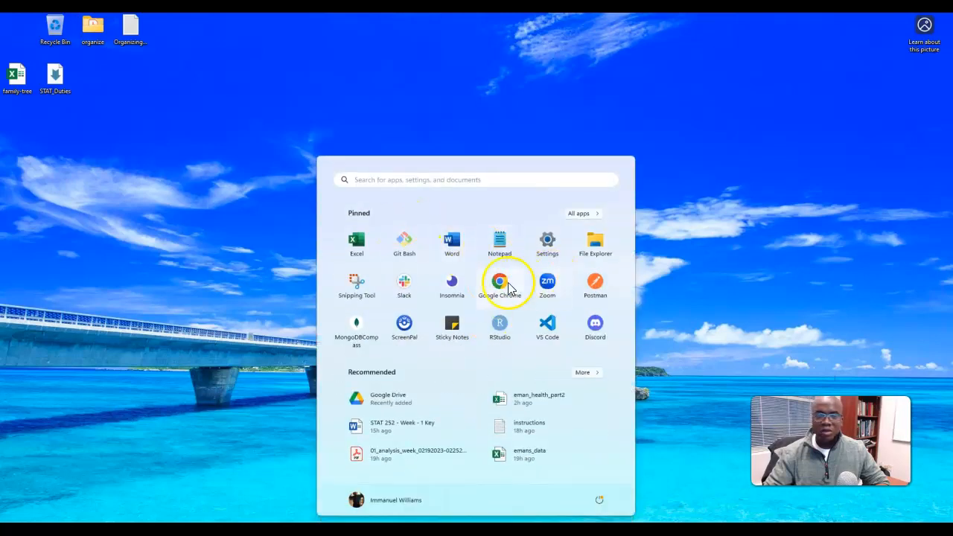
left_click(500, 281)
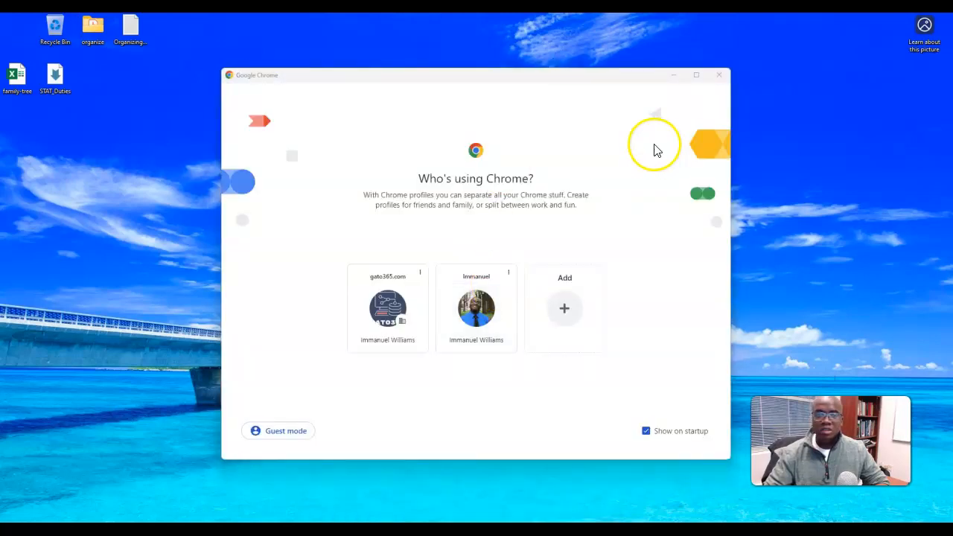
left_click(476, 308)
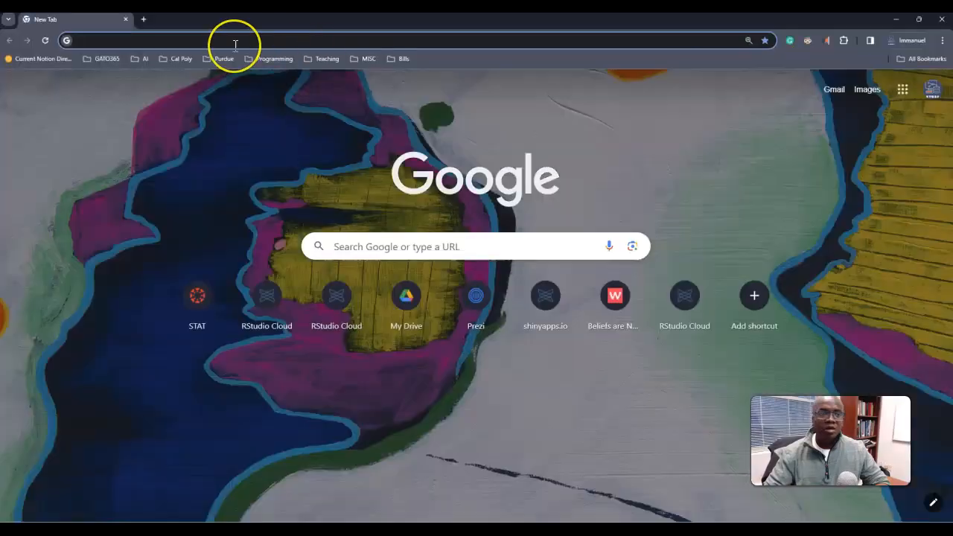
type("go")
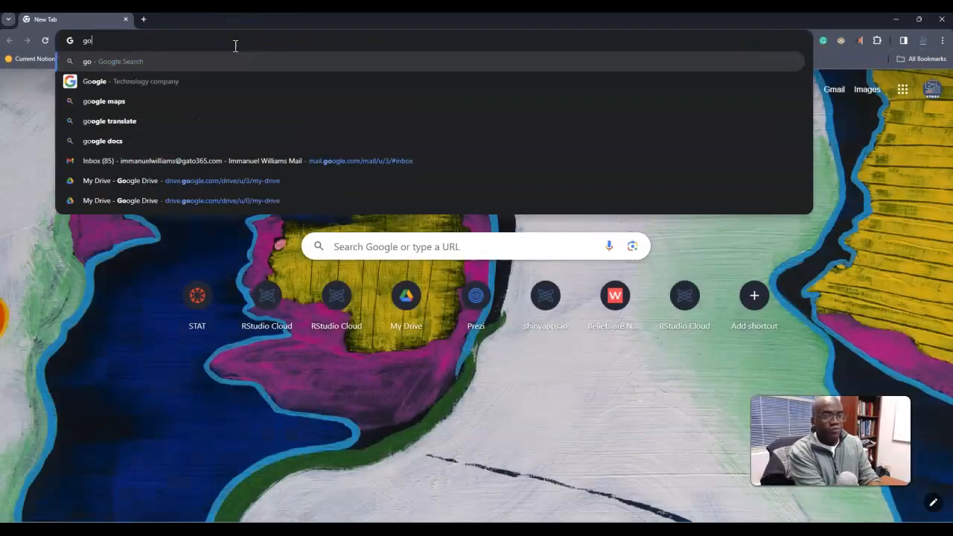
type("ogle")
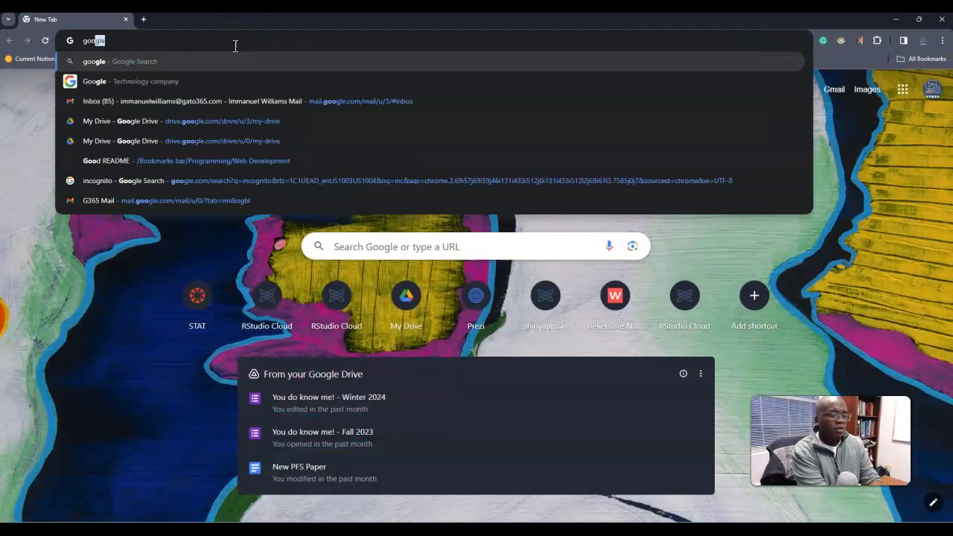
type("e")
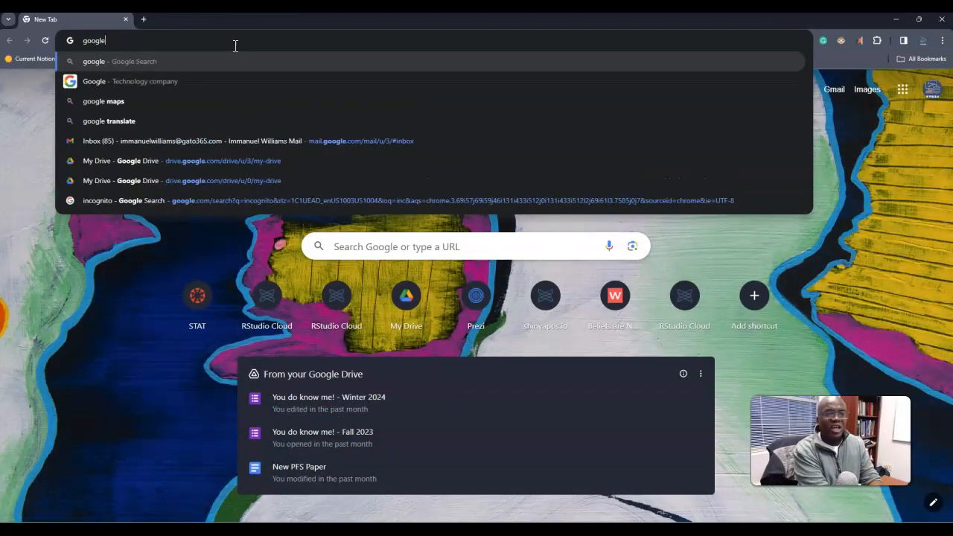
- Search Google for 'python install' to reach the python.org downloads result
key("Return")
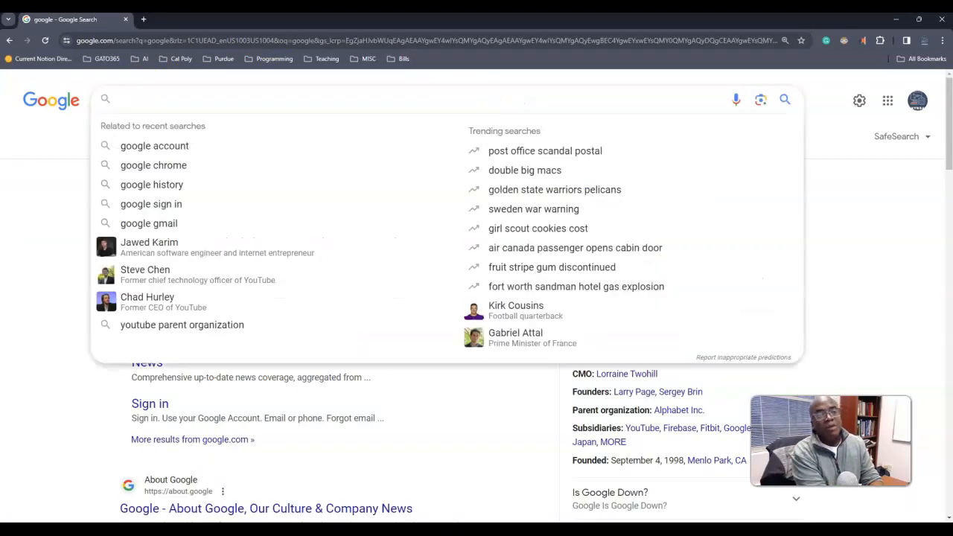
type("p")
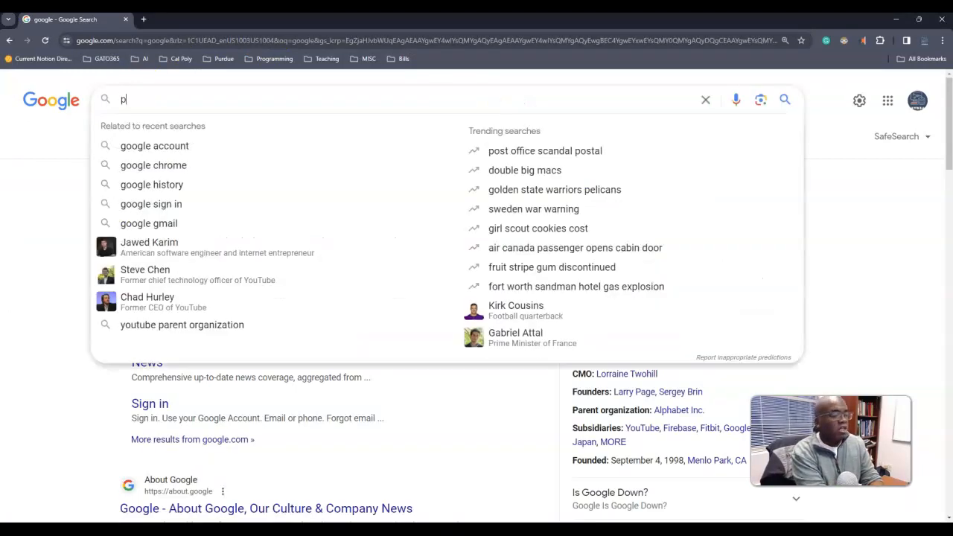
type("ython")
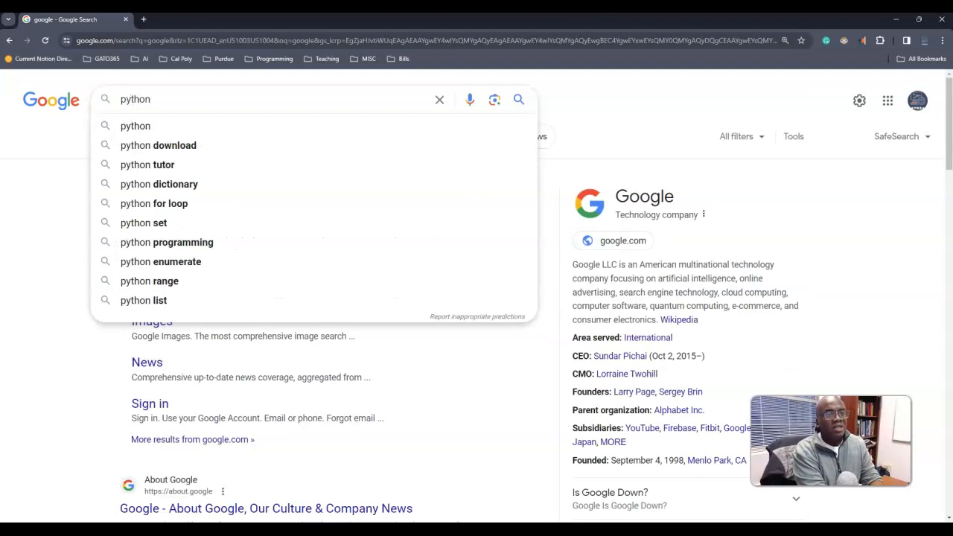
type("install")
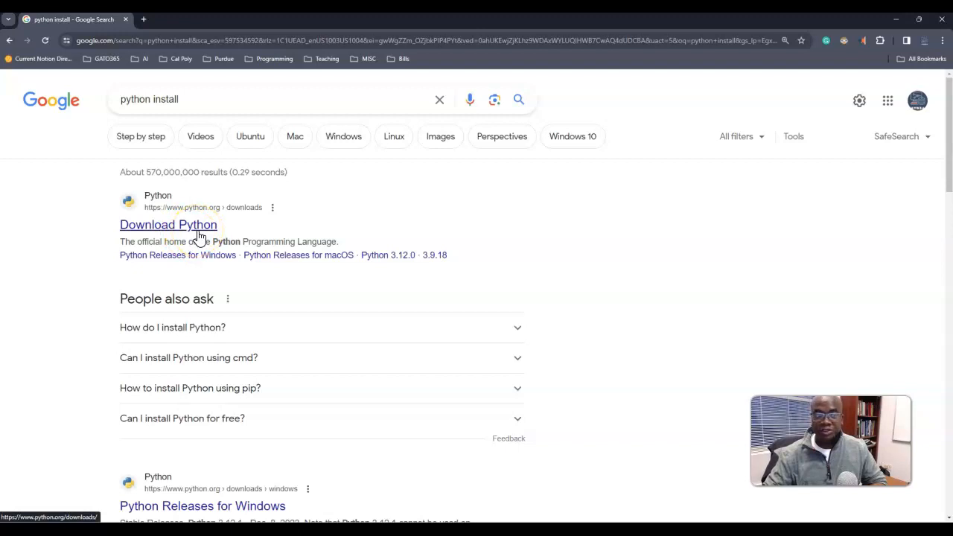
- Download the Python 3.12.1 Windows installer from python.org and run it from Chrome's downloads
left_click(167, 224)
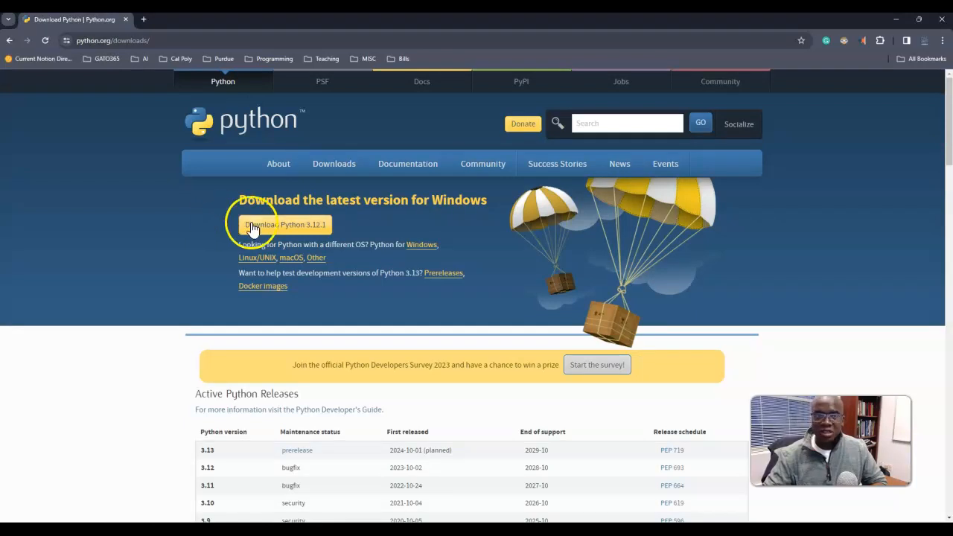
mouse_move(339, 217)
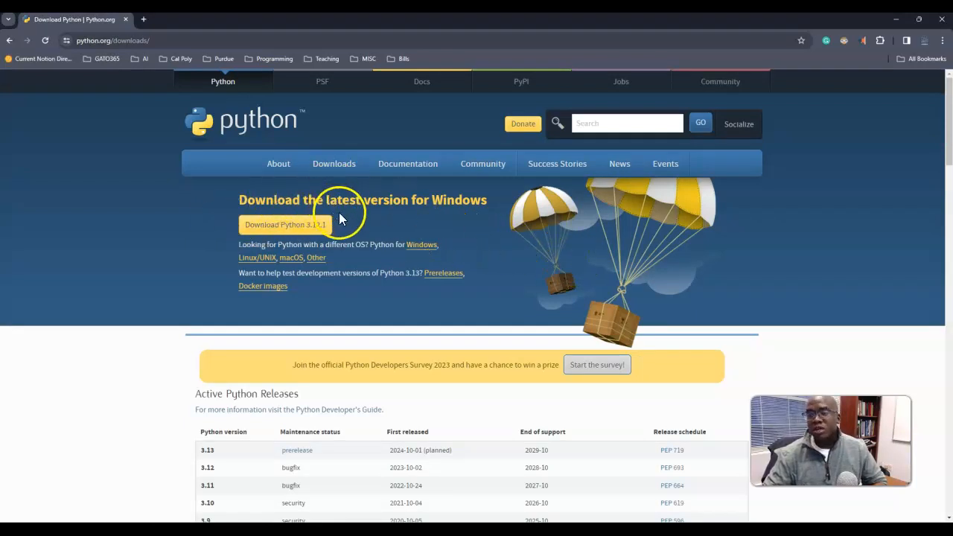
mouse_move(320, 235)
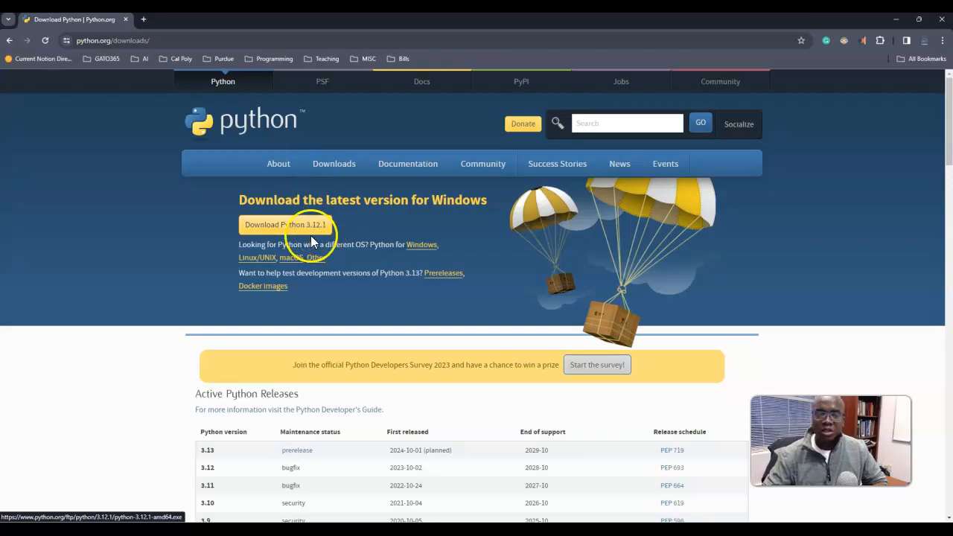
mouse_move(304, 257)
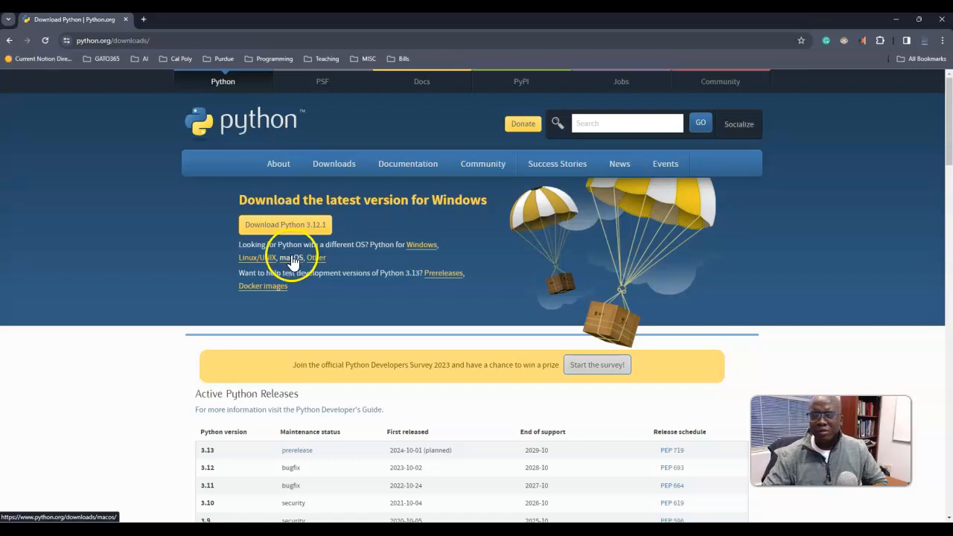
mouse_move(291, 261)
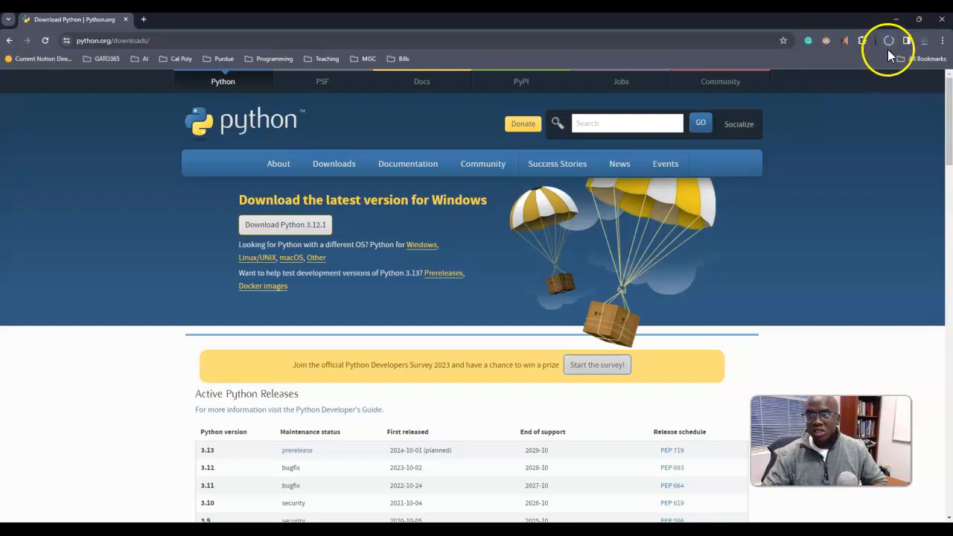
left_click(887, 42)
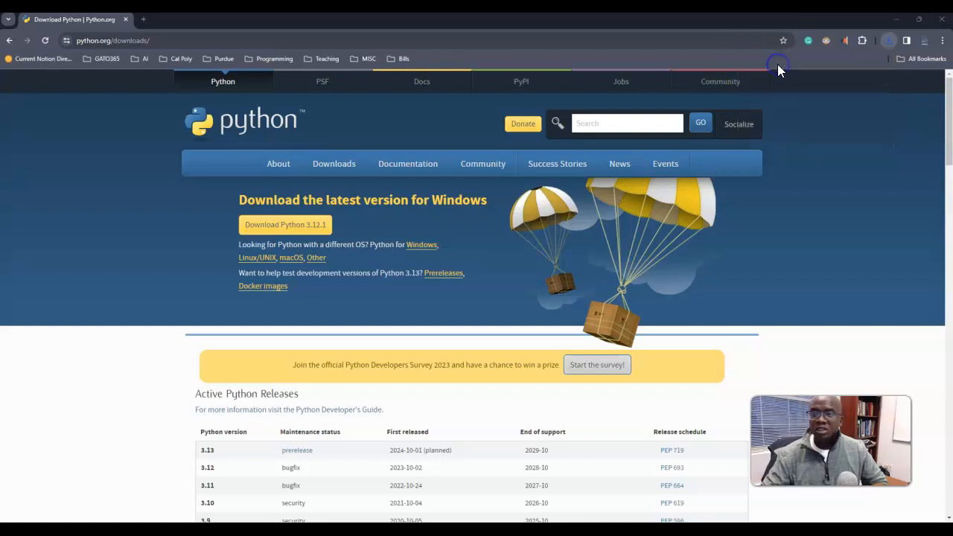
left_click(284, 223)
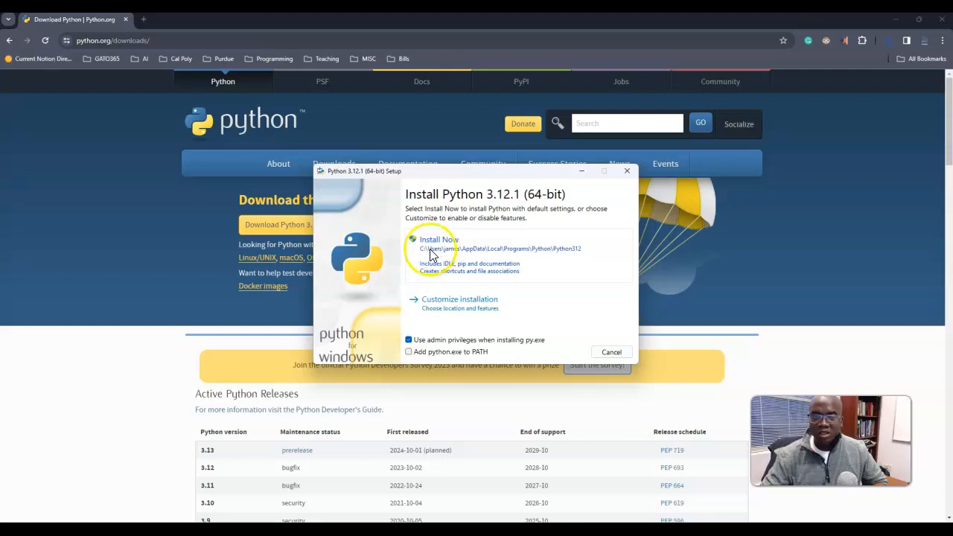
mouse_move(470, 260)
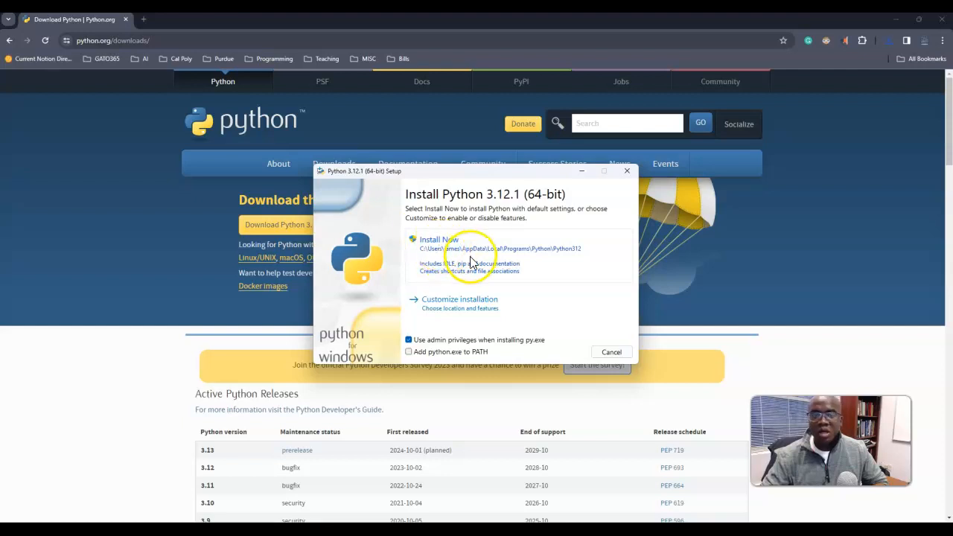
- Install Python 3.12.1 with default settings and close the installer once setup succeeds
left_click(439, 238)
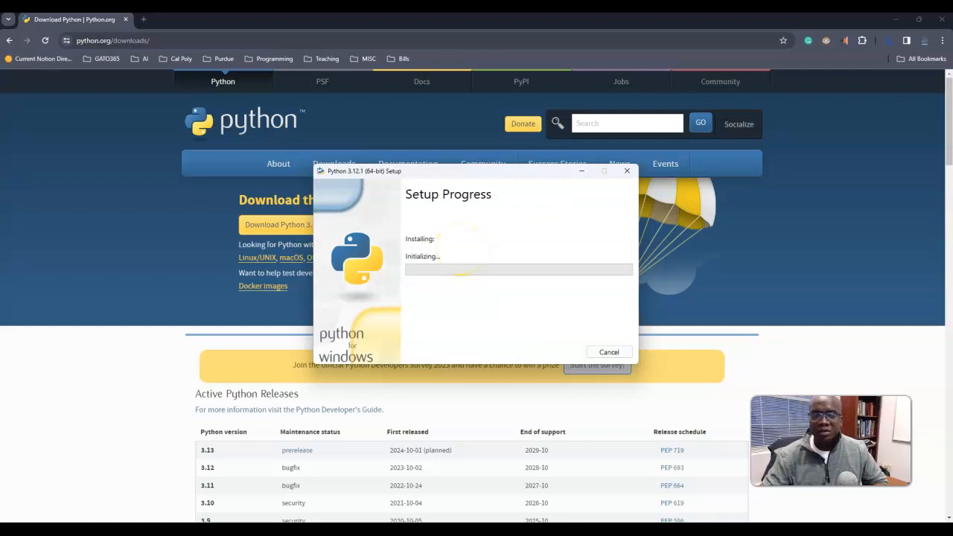
mouse_move(435, 351)
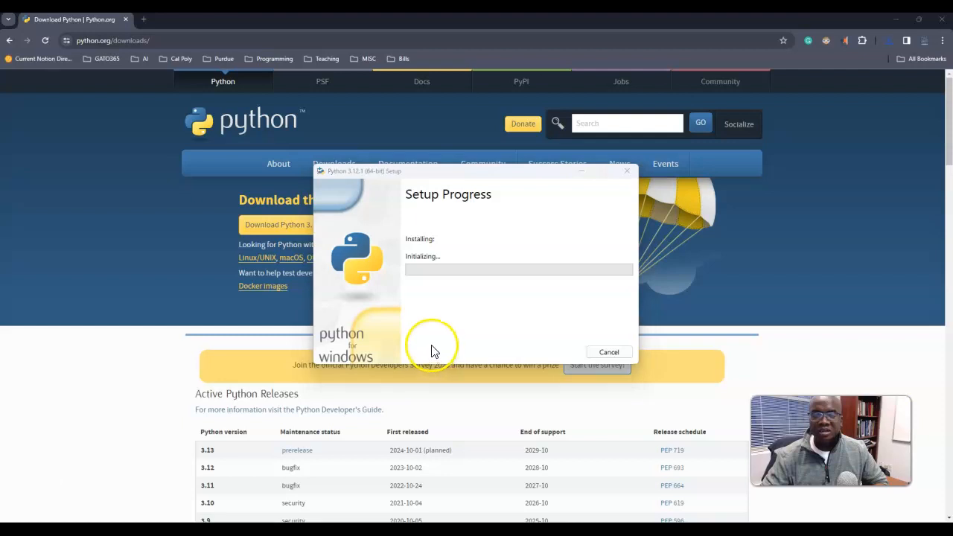
mouse_move(434, 351)
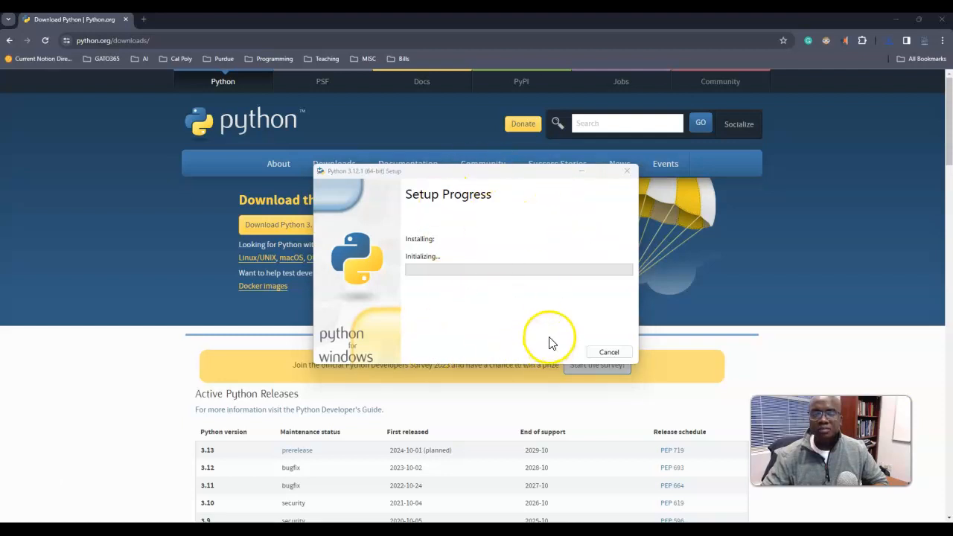
mouse_move(450, 306)
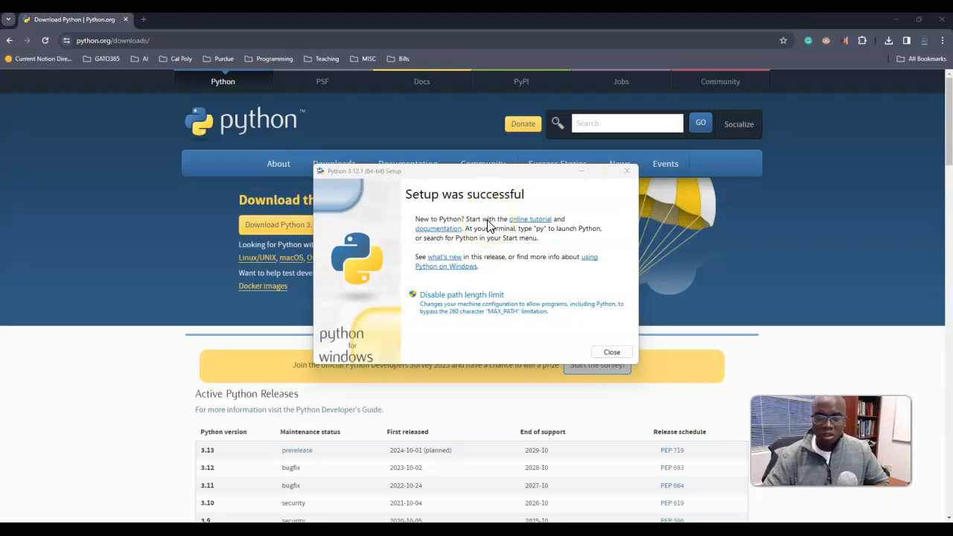
mouse_move(499, 268)
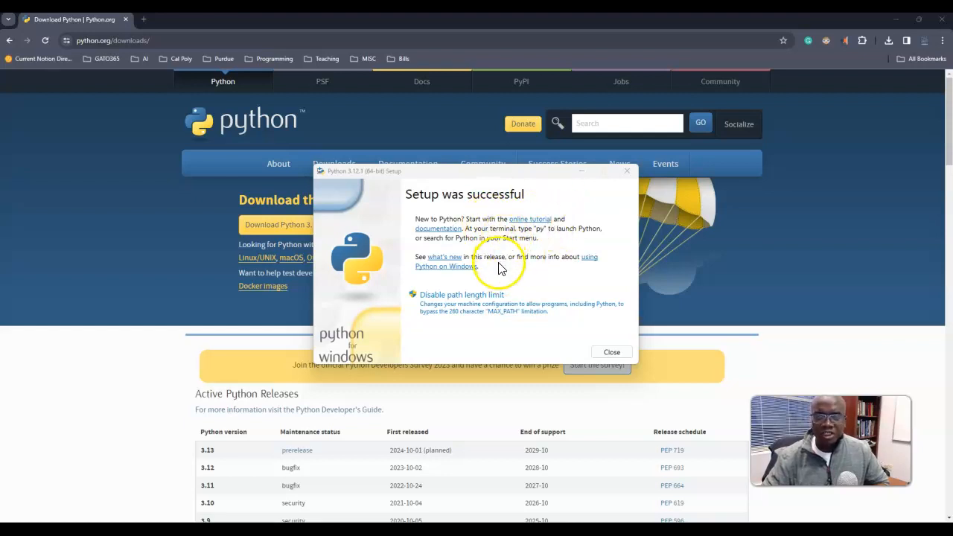
mouse_move(494, 235)
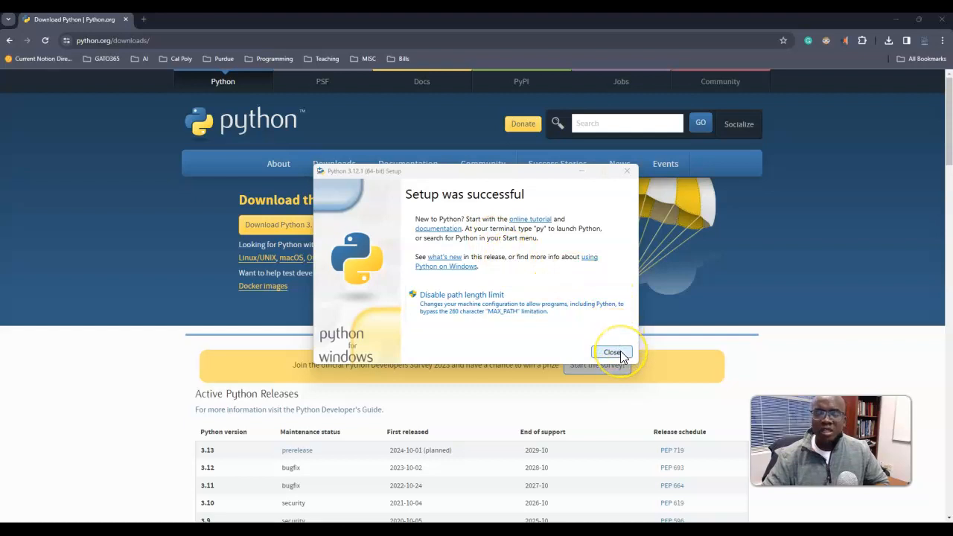
left_click(612, 352)
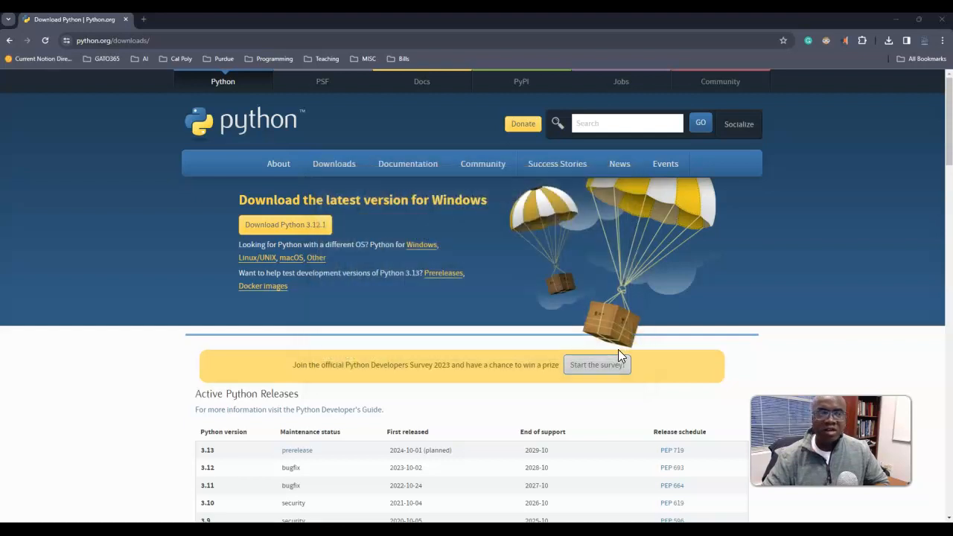
- Search Google for 'vs code install' in a new tab
left_click(262, 18)
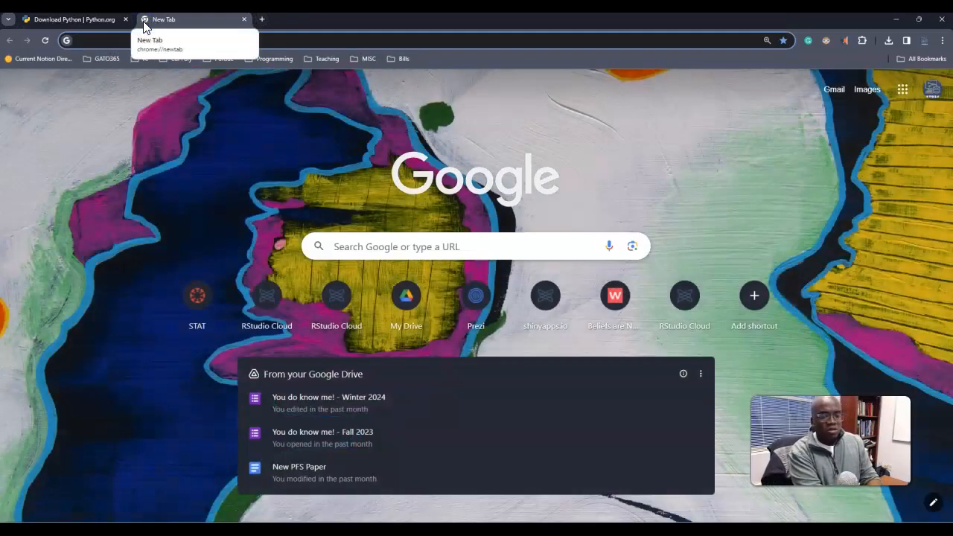
type("vs code")
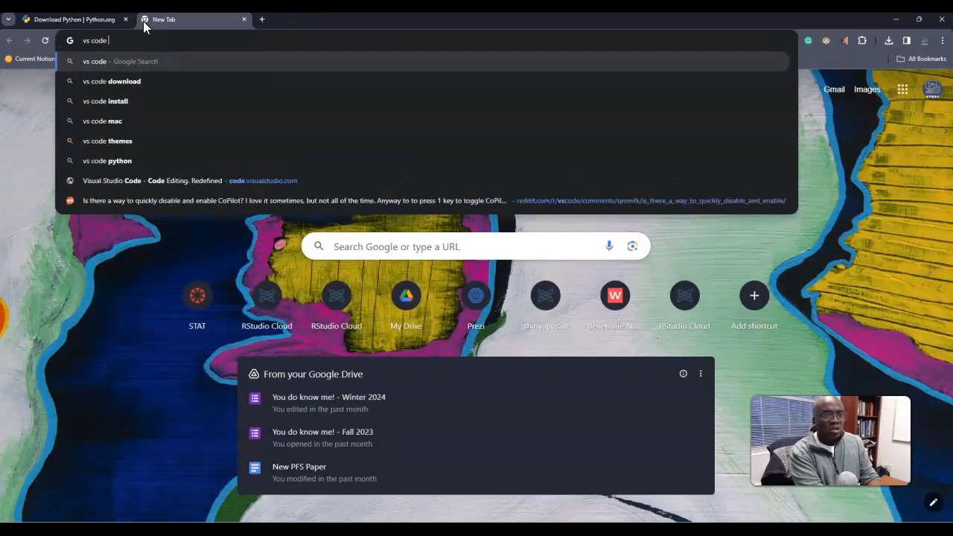
type("install")
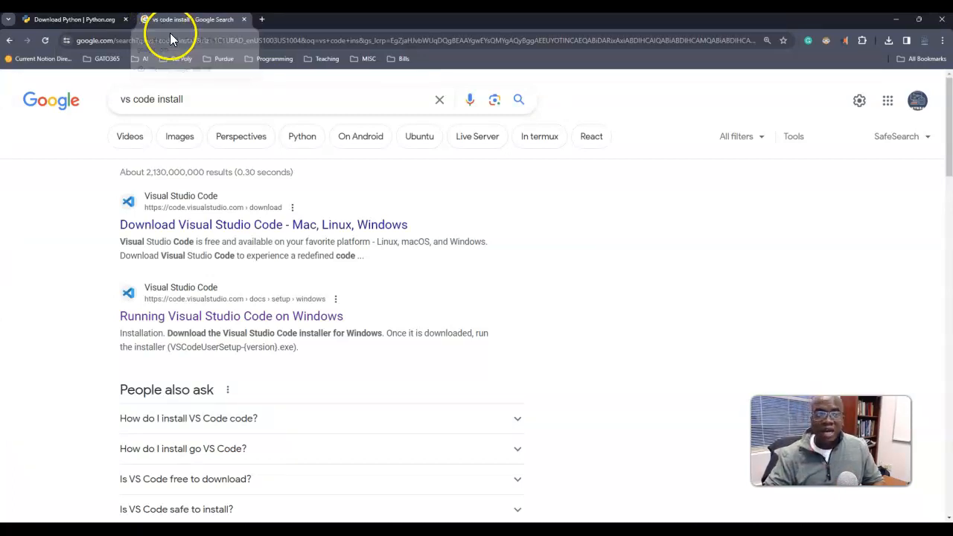
mouse_move(297, 162)
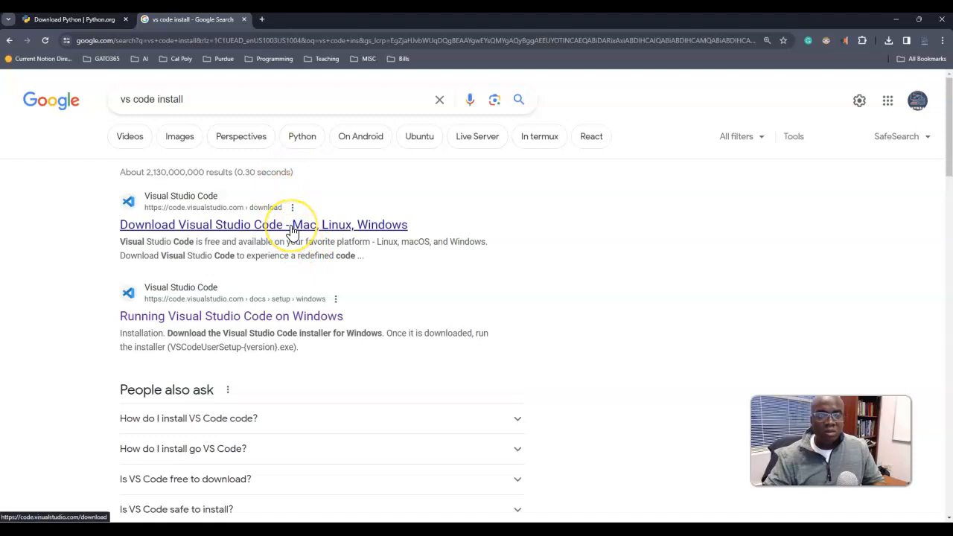
- Download the VS Code Windows user installer and run VSCodeUserSetup from Chrome's downloads
left_click(262, 224)
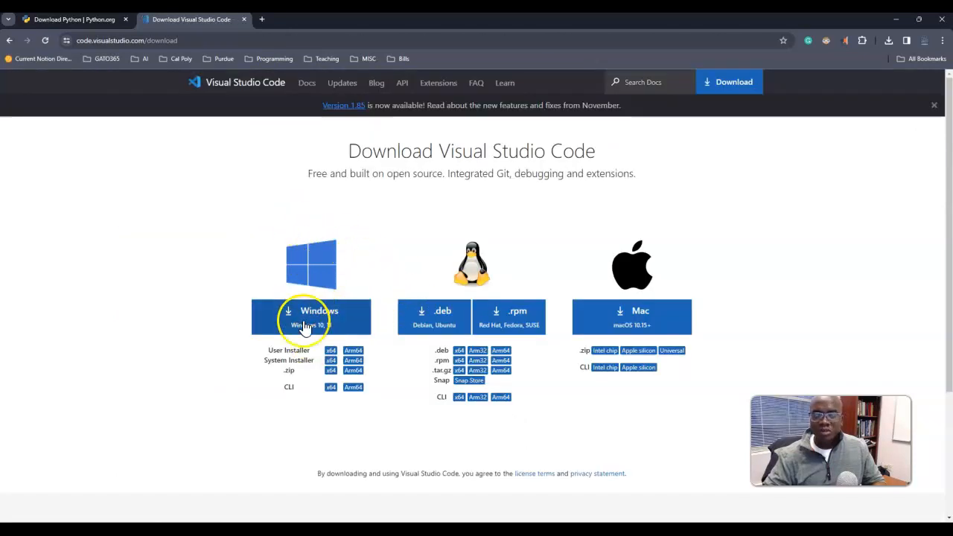
mouse_move(707, 256)
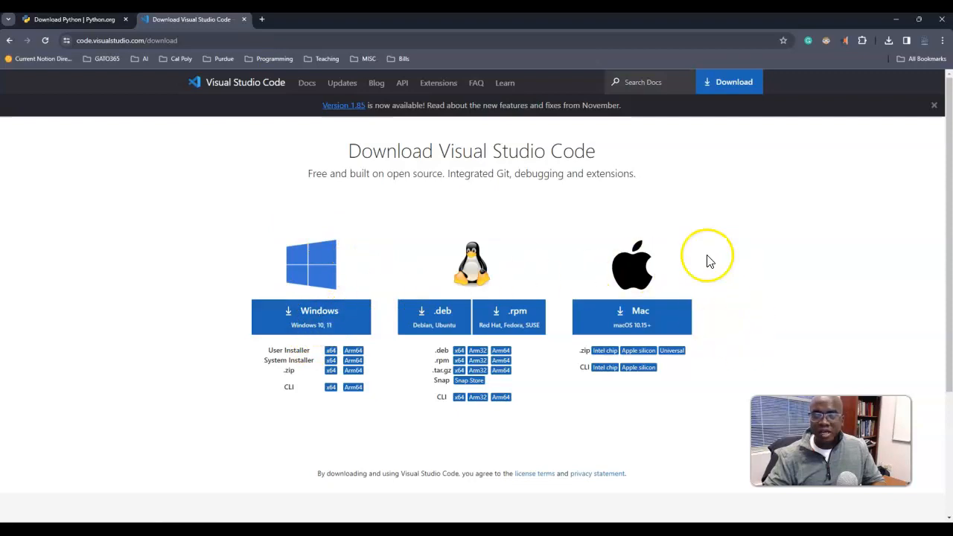
mouse_move(648, 379)
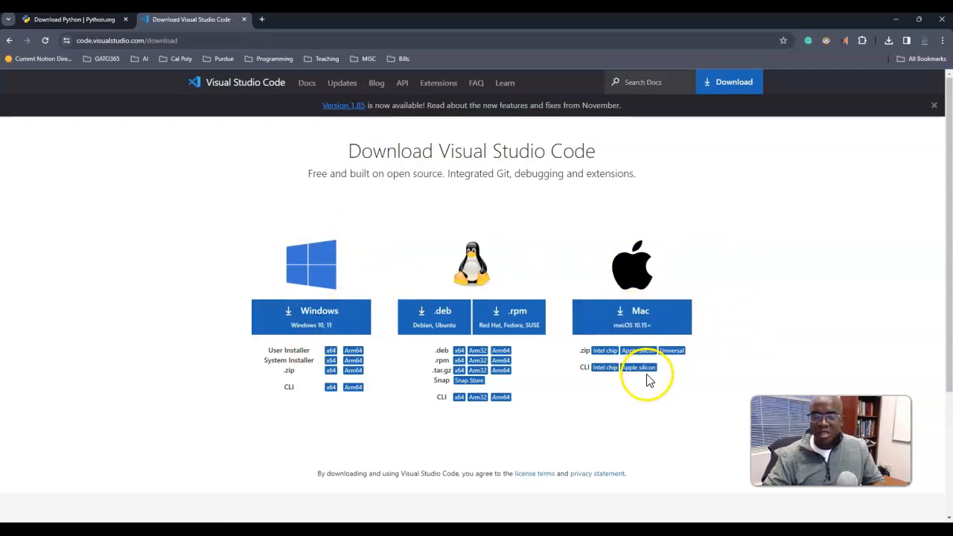
mouse_move(318, 316)
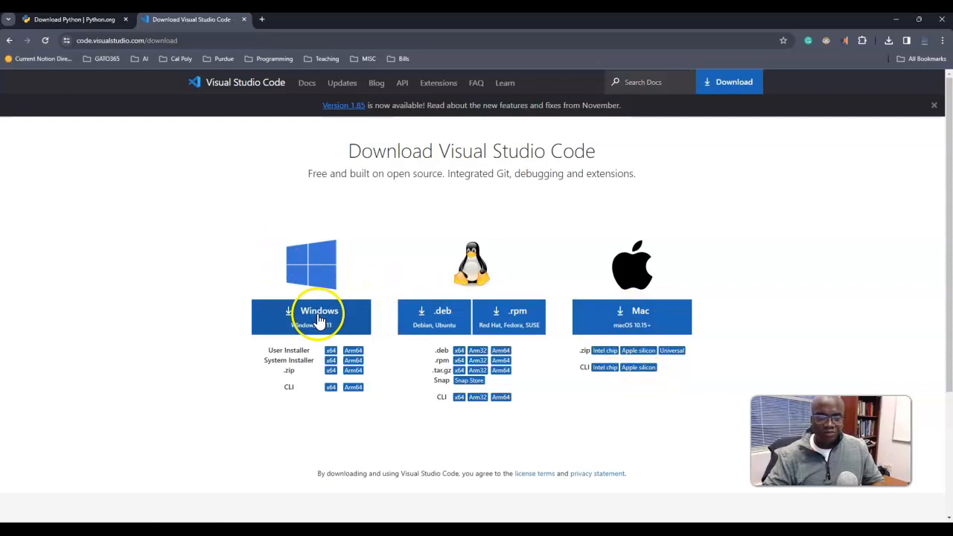
left_click(319, 313)
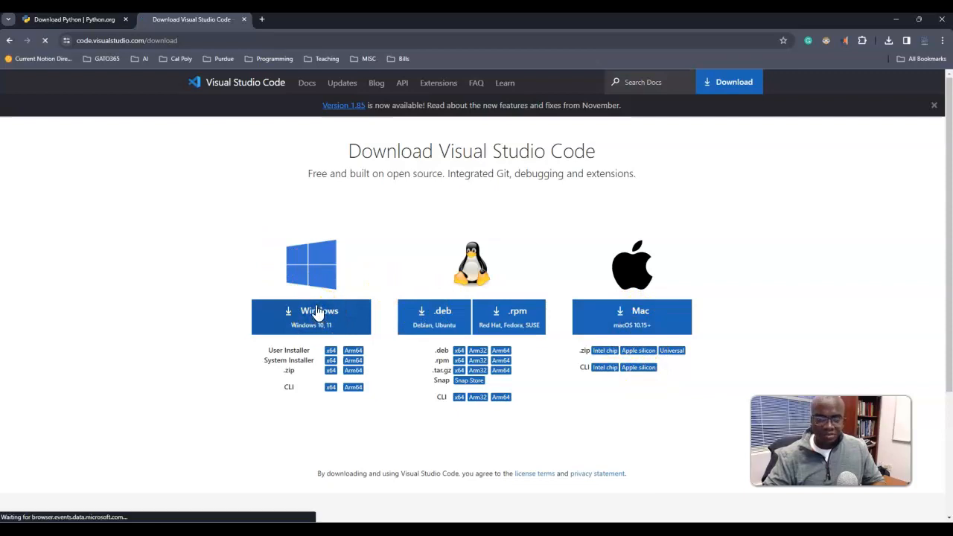
left_click(311, 315)
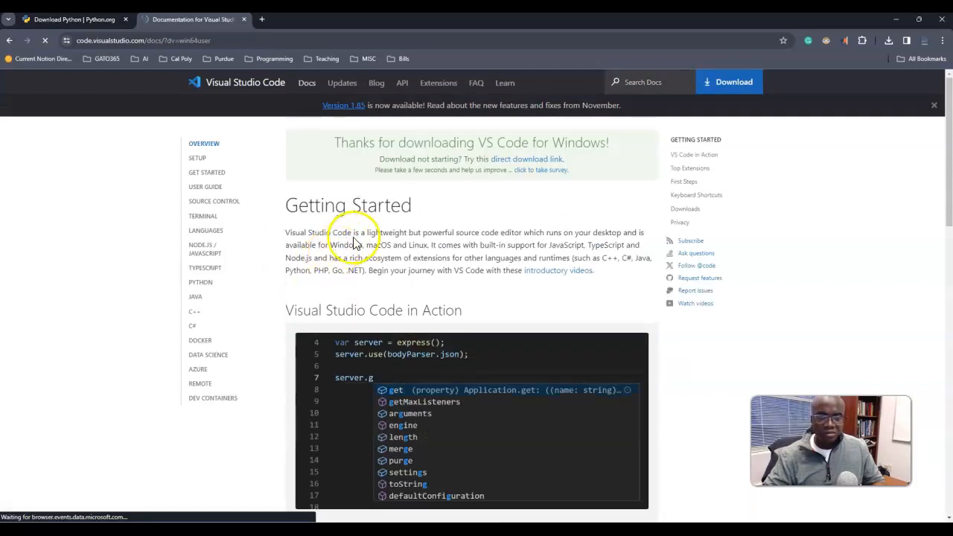
scroll("down", 3)
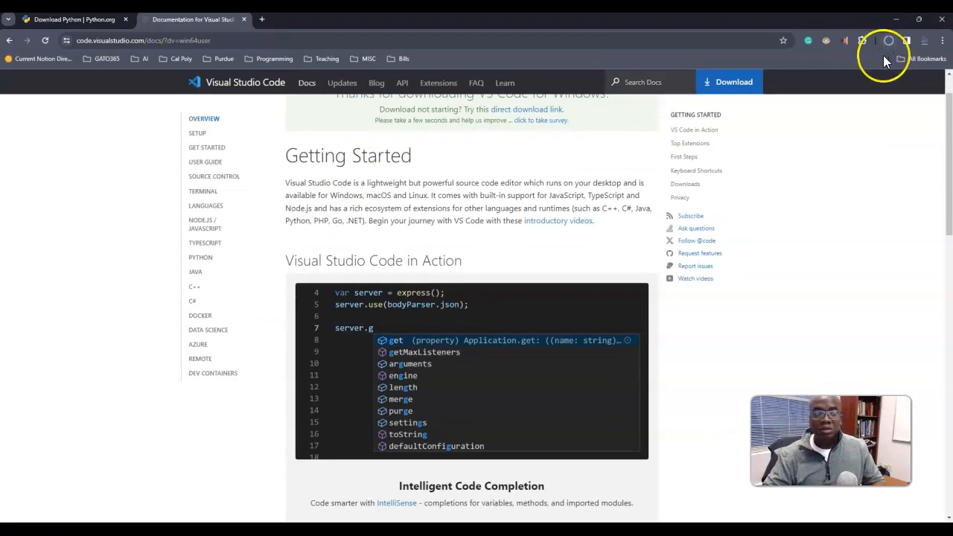
mouse_move(63, 454)
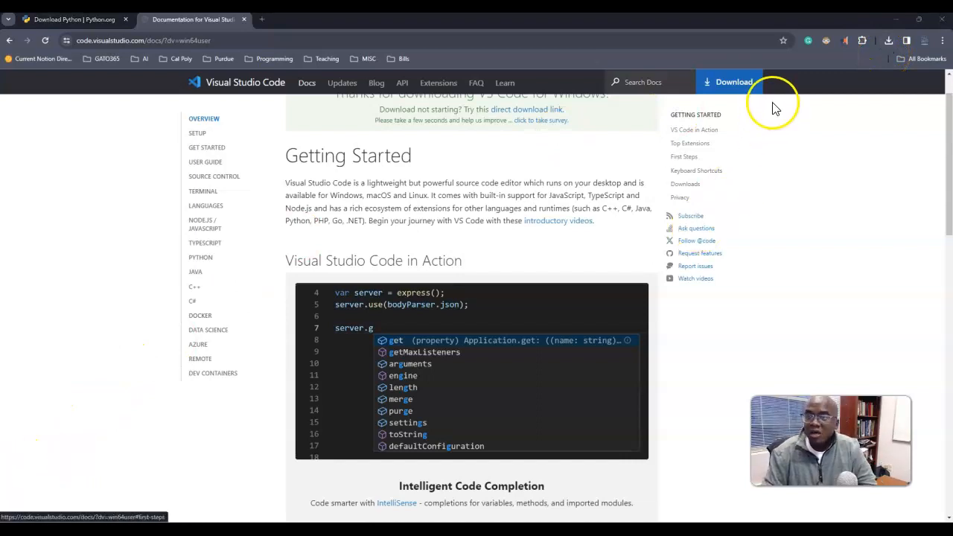
mouse_move(885, 46)
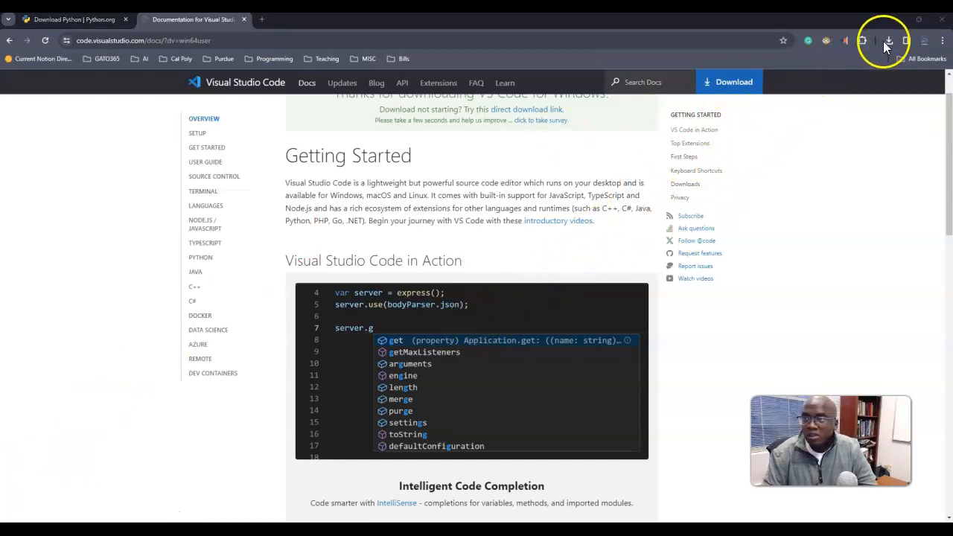
left_click(887, 40)
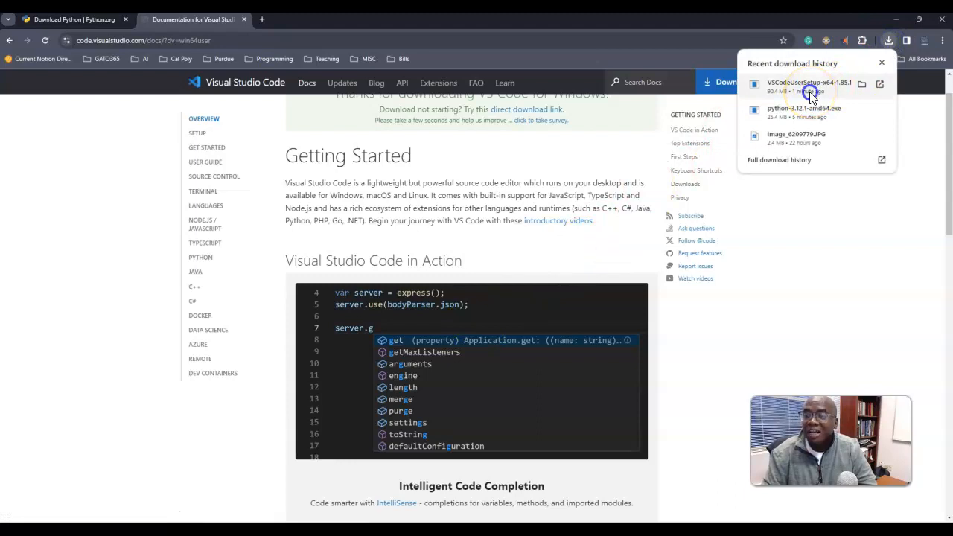
left_click(810, 83)
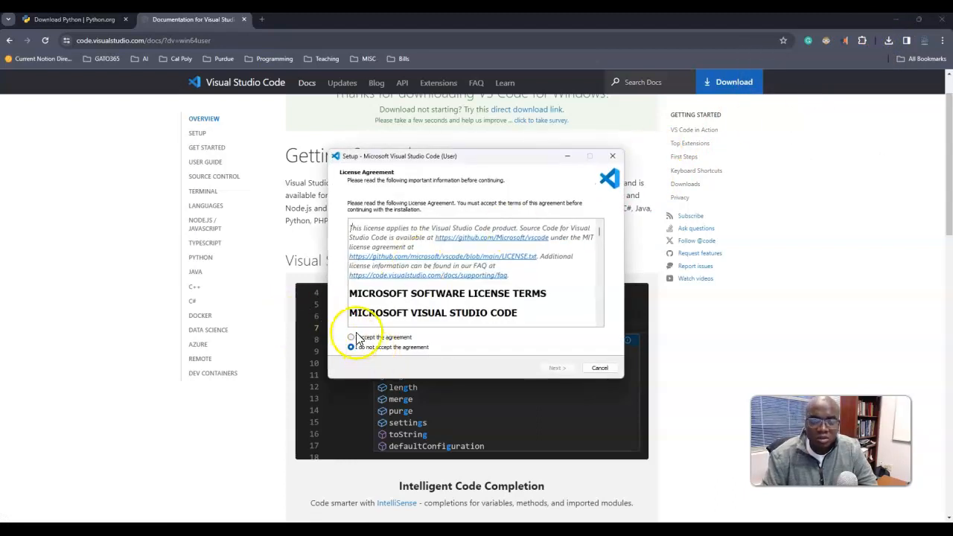
- Accept the license, install VS Code with default additional tasks, and finish with Launch Visual Studio Code checked
left_click(351, 337)
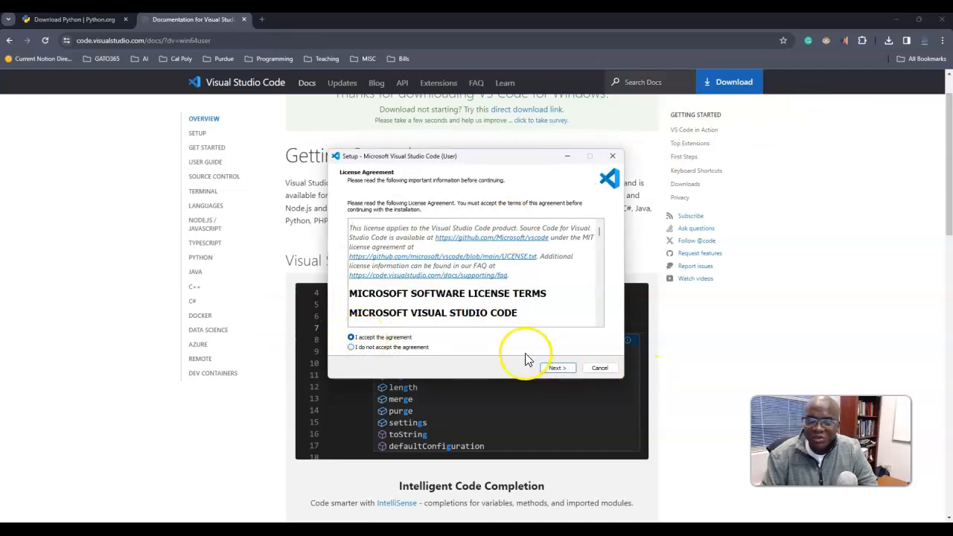
left_click(556, 368)
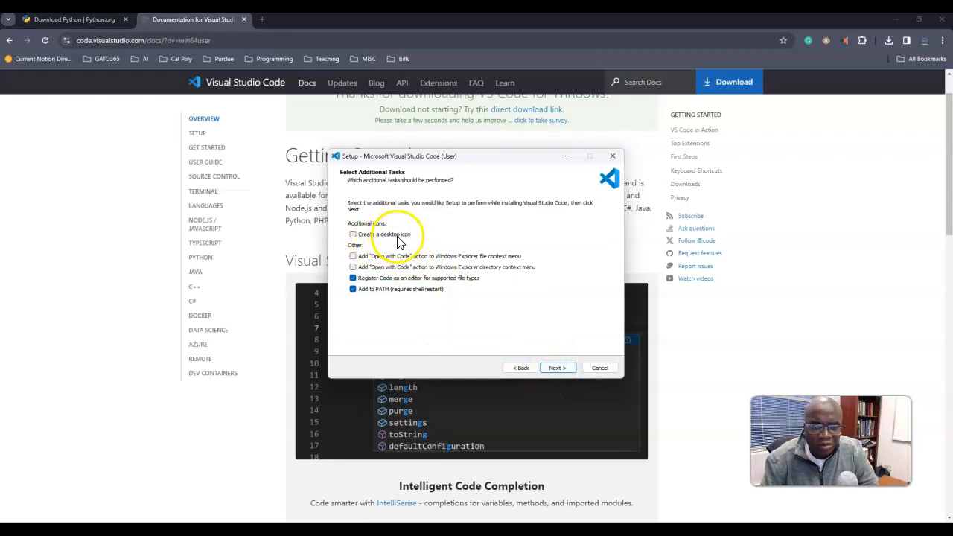
mouse_move(390, 269)
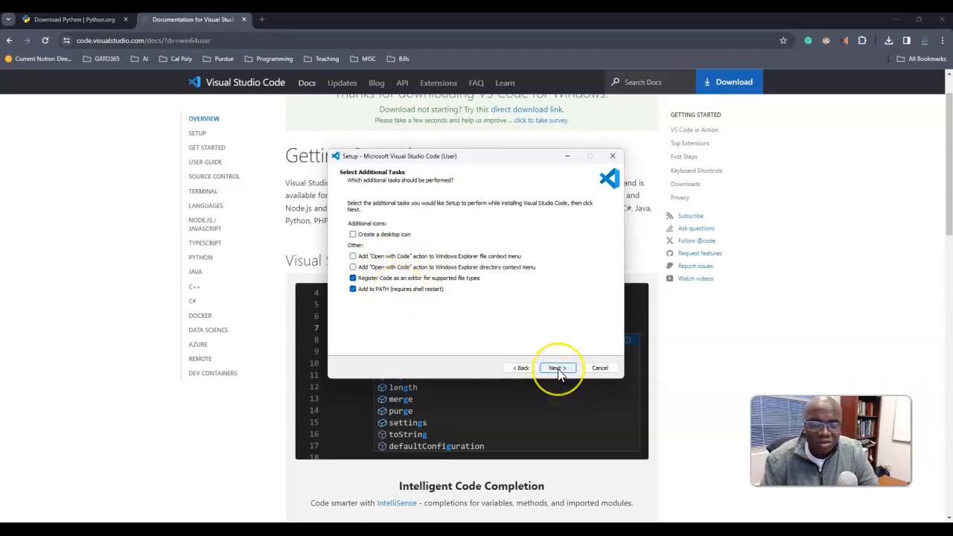
left_click(557, 368)
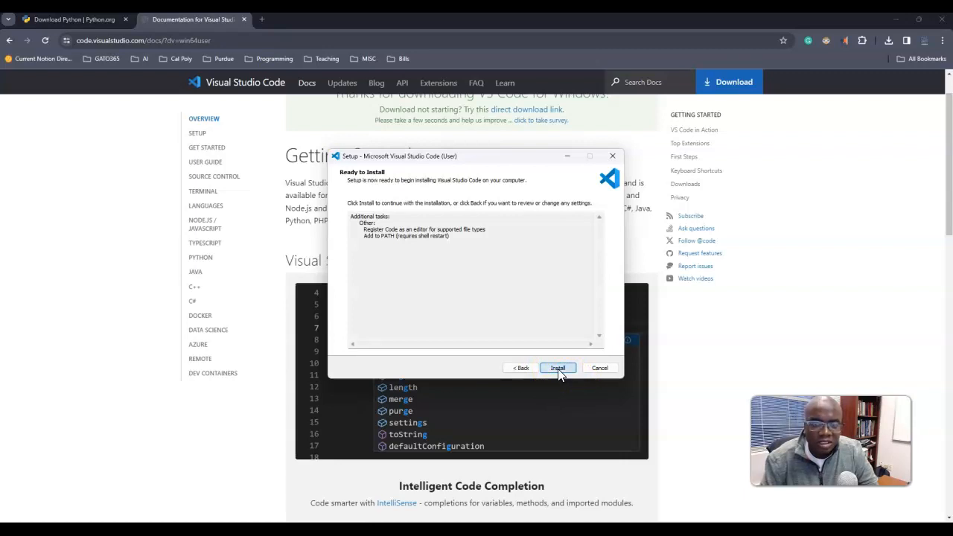
left_click(557, 368)
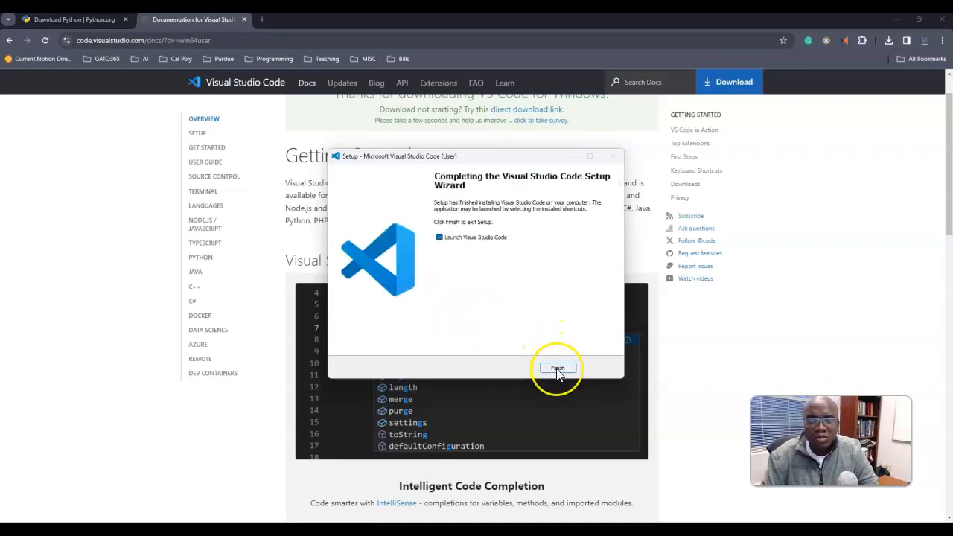
left_click(557, 368)
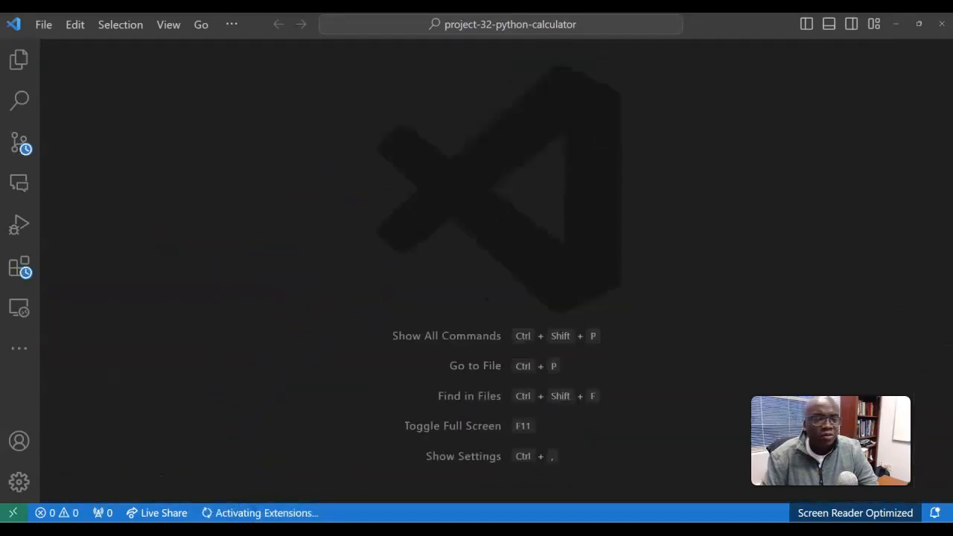
mouse_move(18, 60)
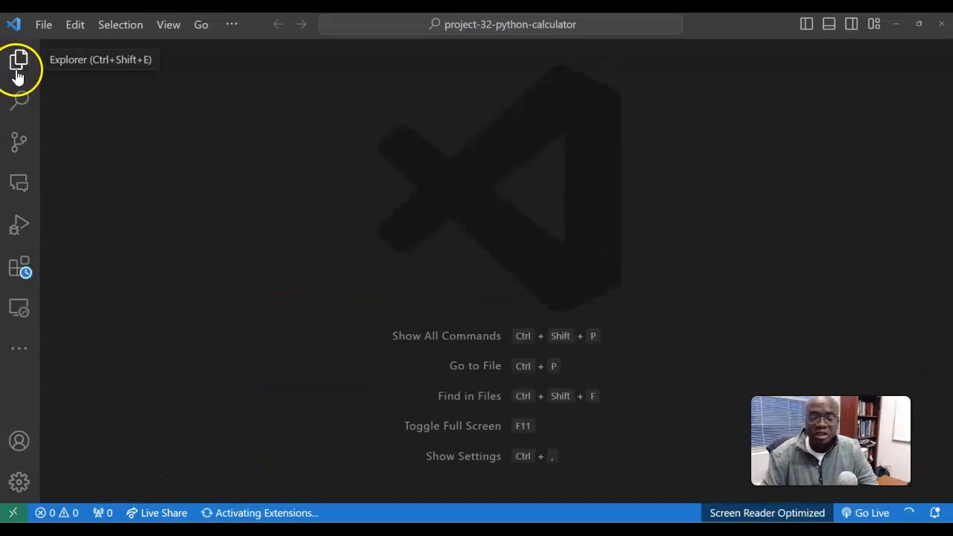